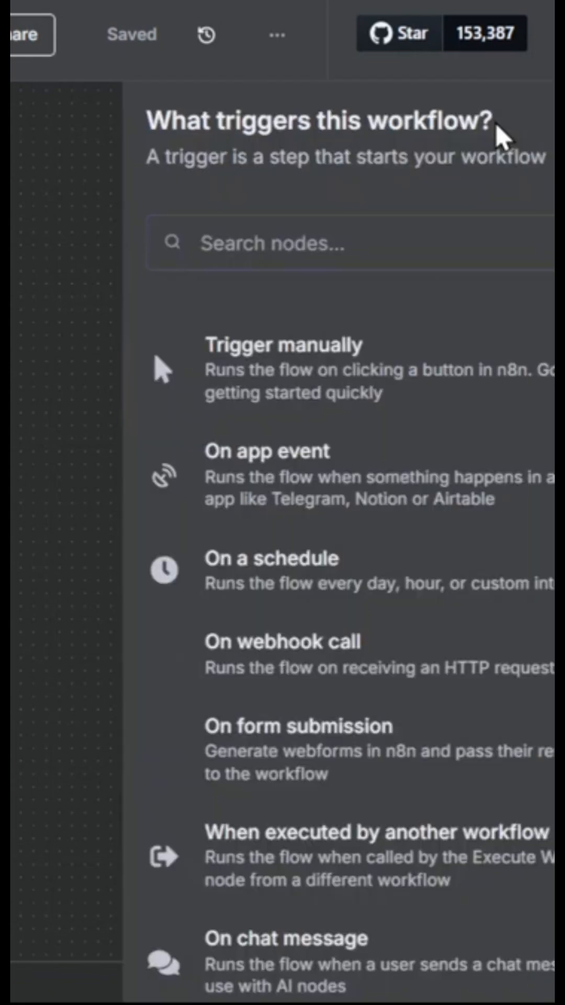
- Search 'manu' and add a Manual Trigger as the workflow's start
type("m")
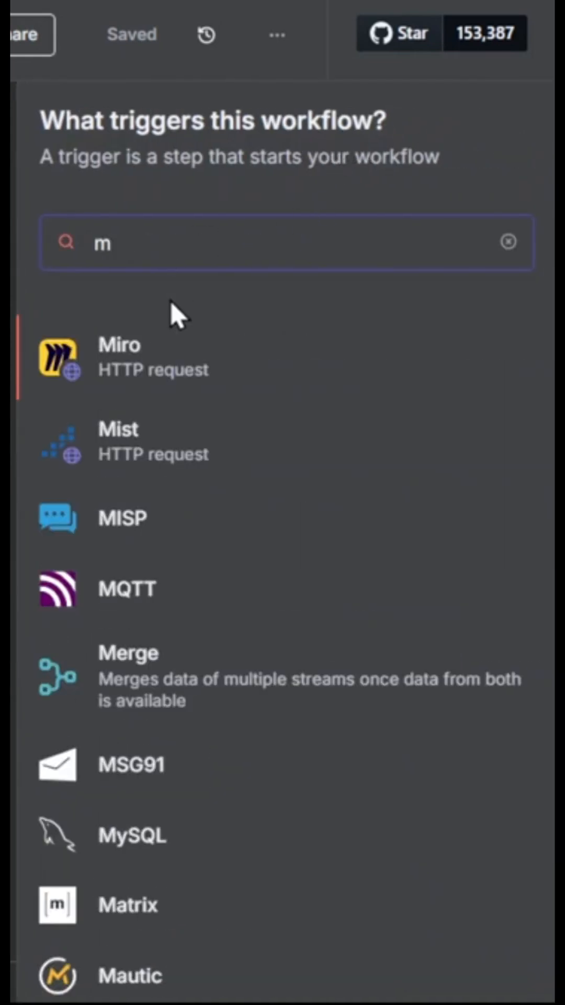
type("anu")
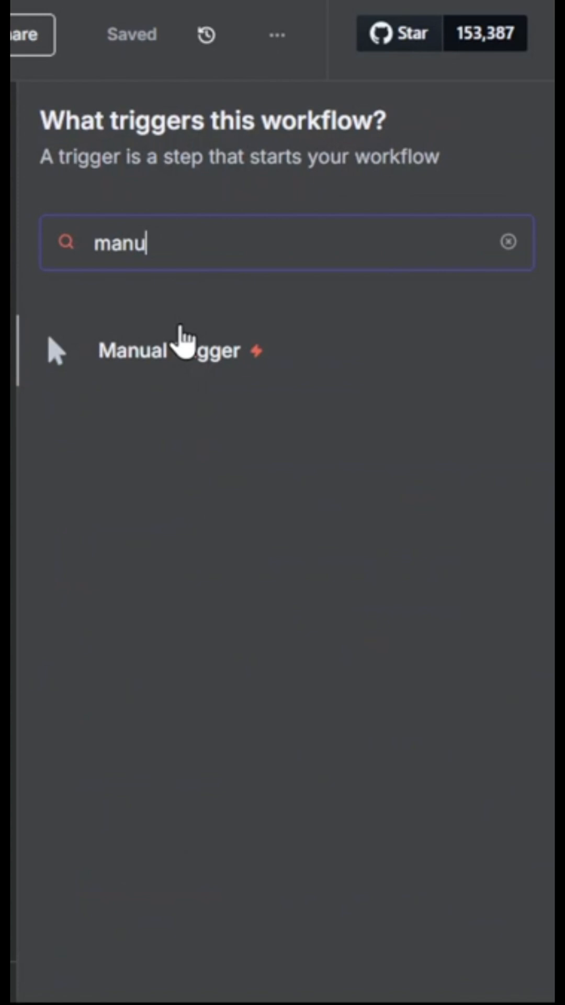
left_click(168, 350)
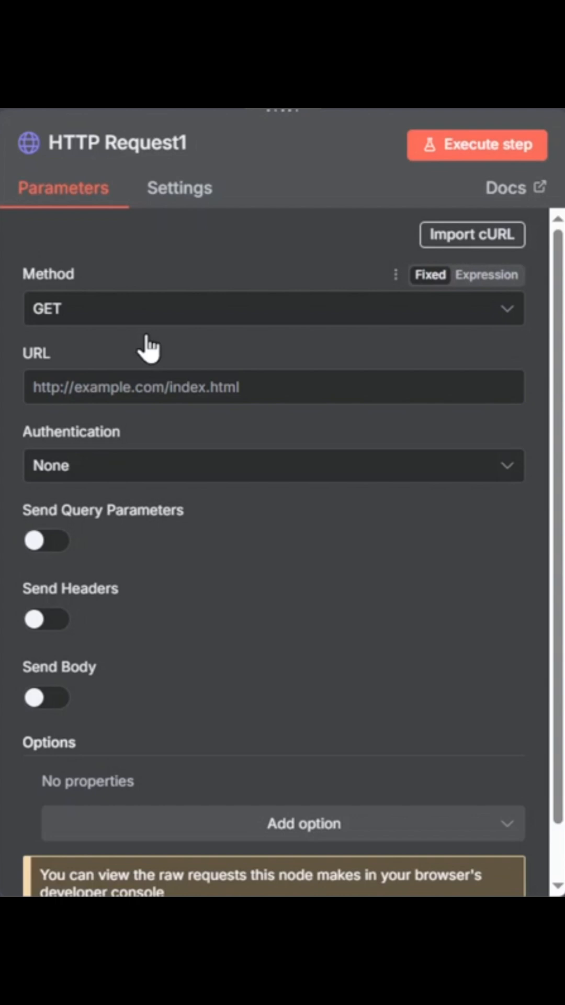
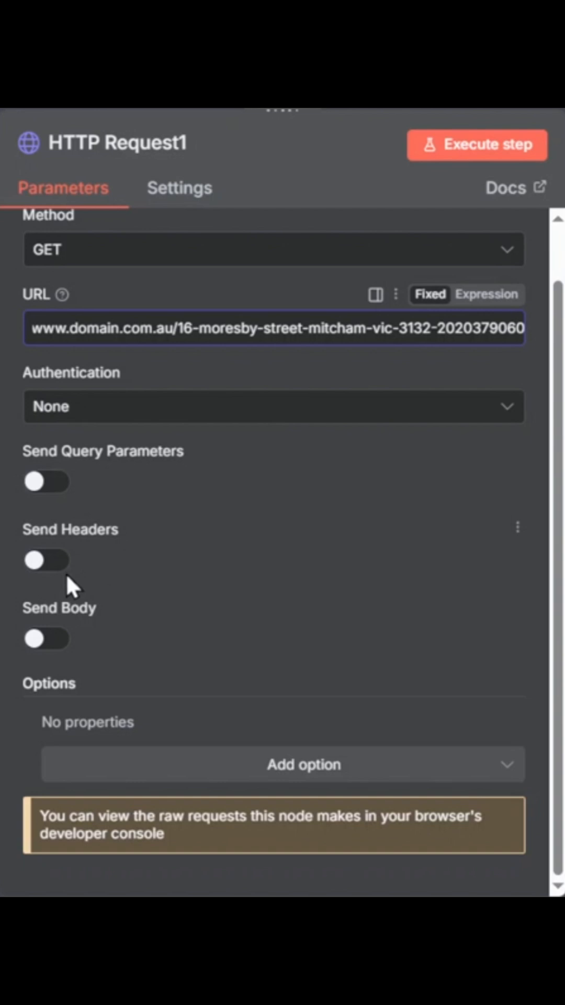
left_click(477, 144)
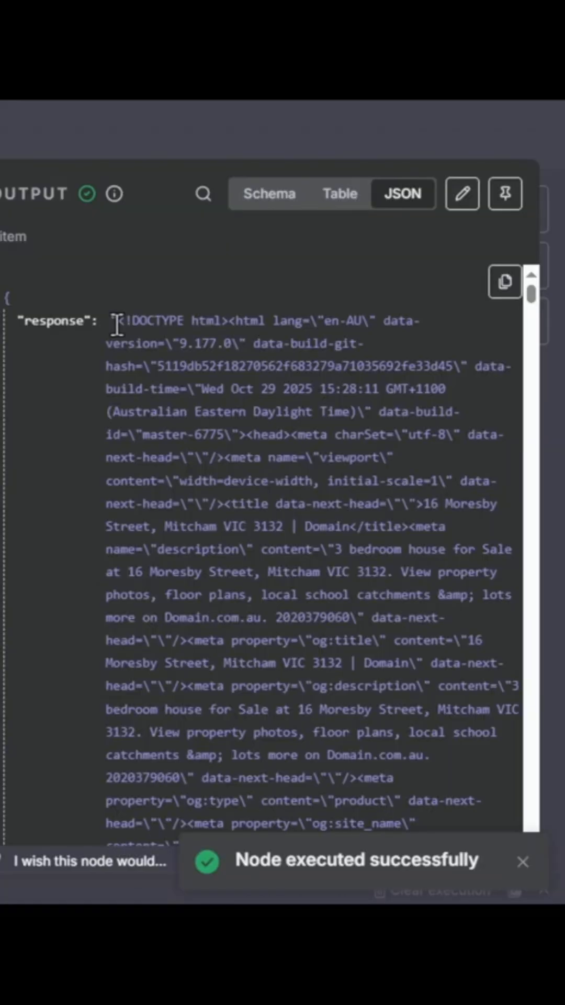
scroll("down", 3)
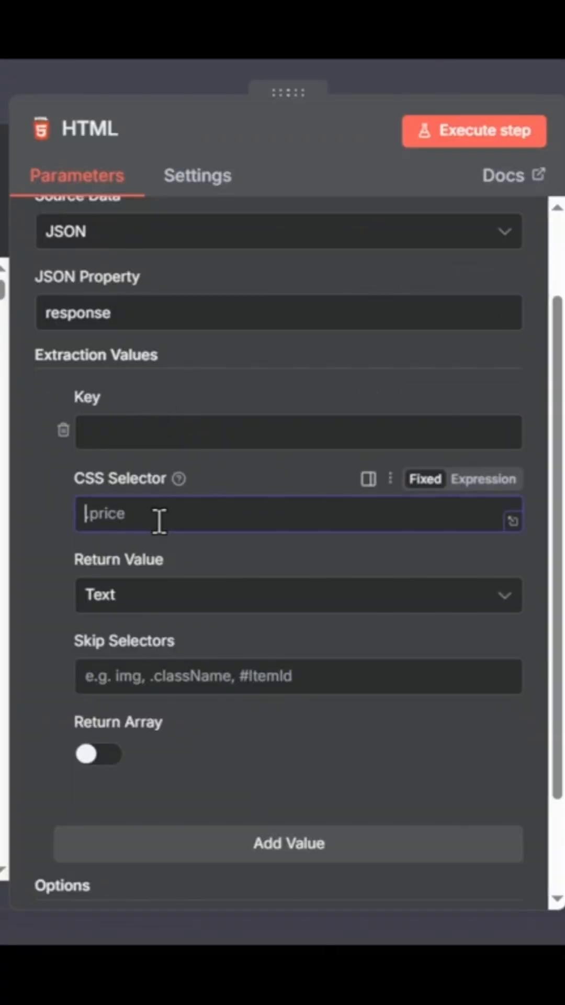
- Run the HTML extraction to return the price range $1,000,000 - $1,100,000
left_click(474, 130)
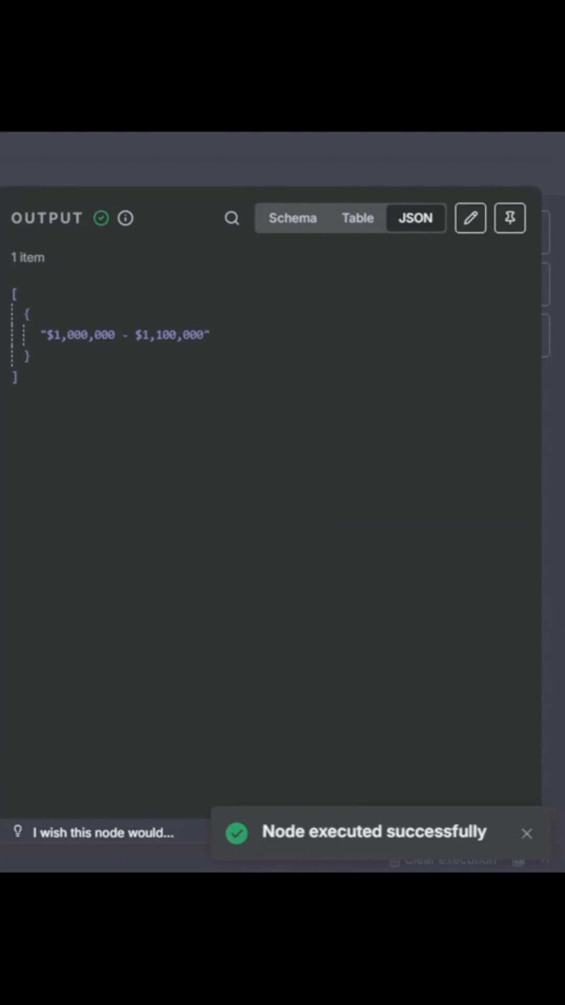